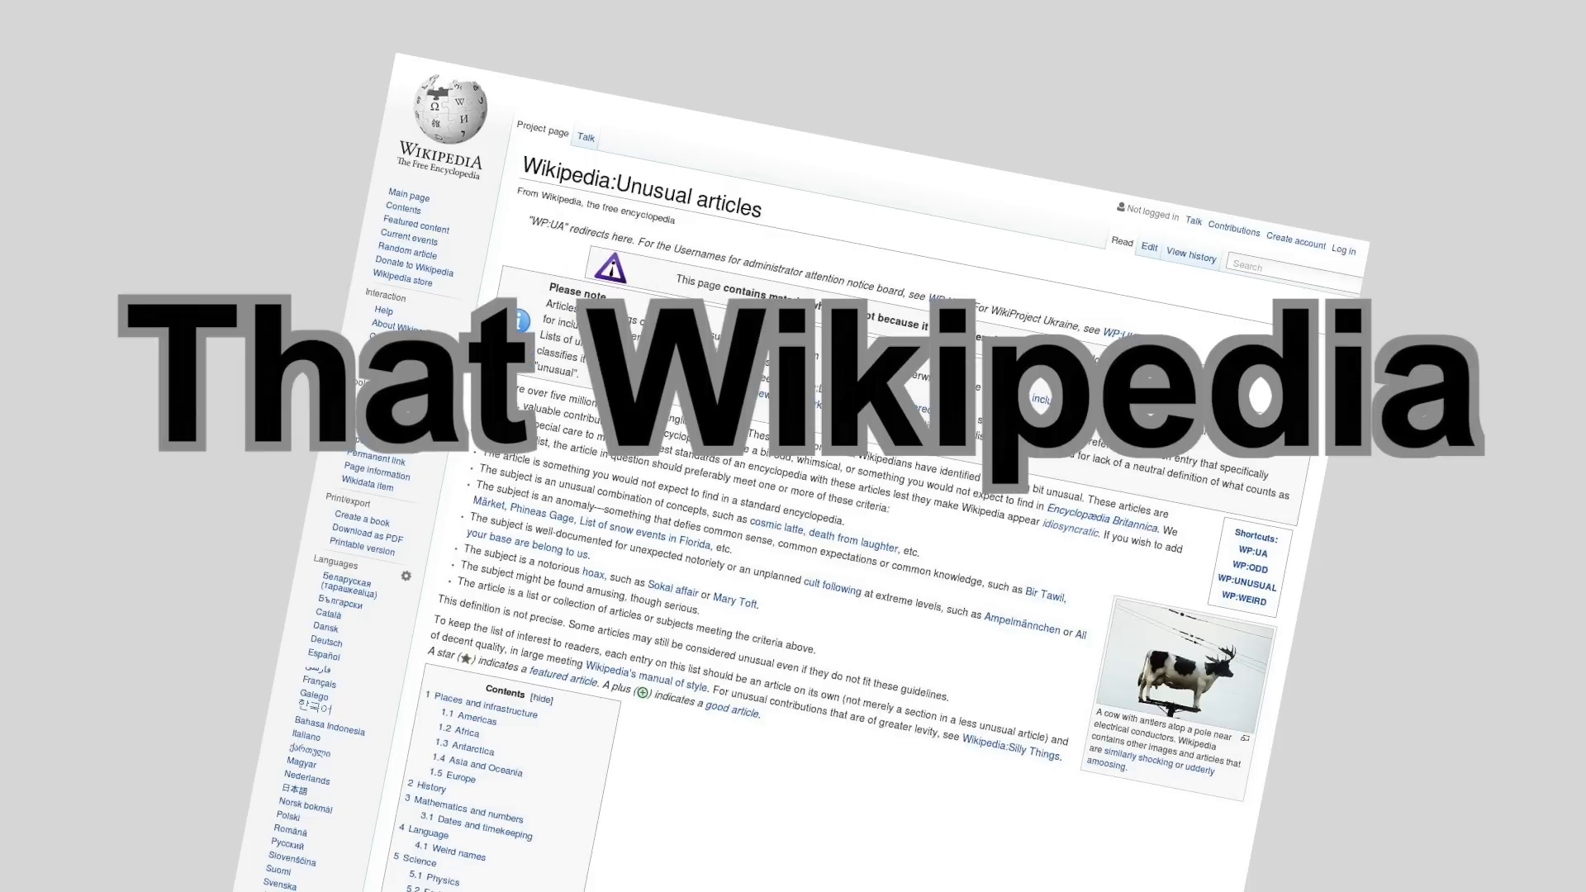
- Scroll the Saint Guinefort article, then follow the link to the Island of California article
scroll(down, 3)
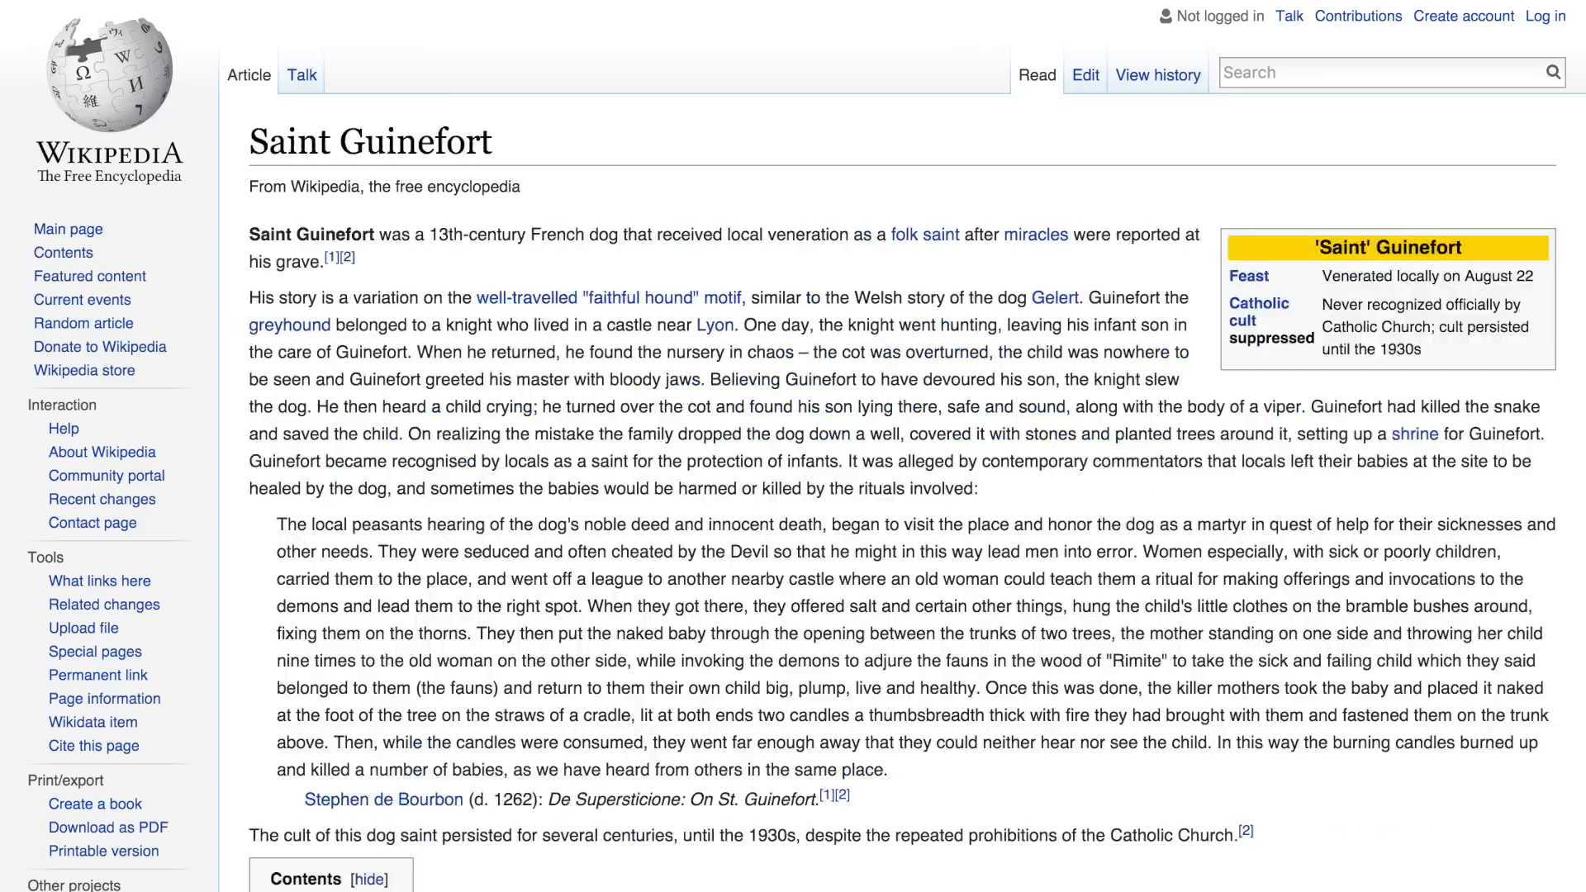
click(83, 324)
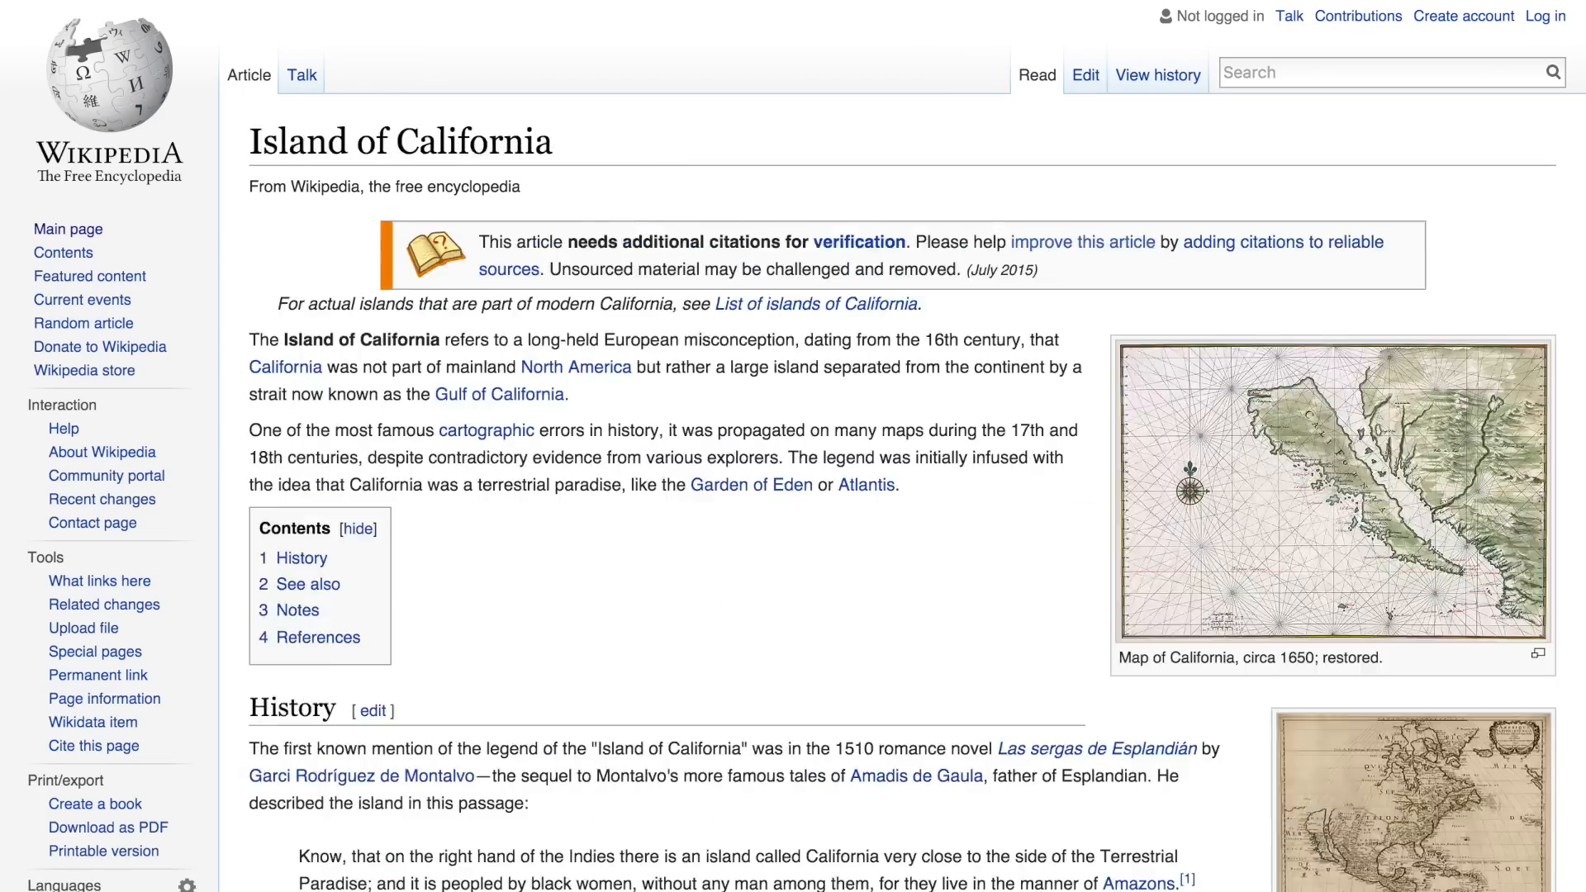